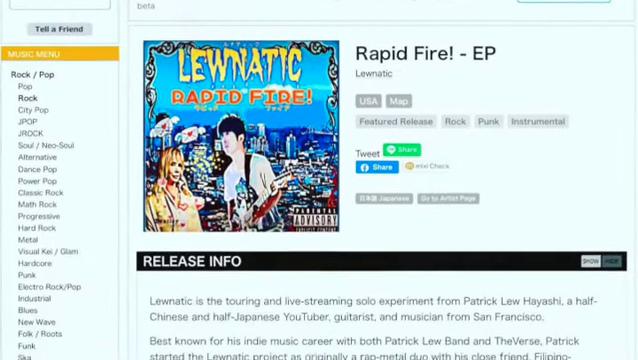
scroll(down, 3)
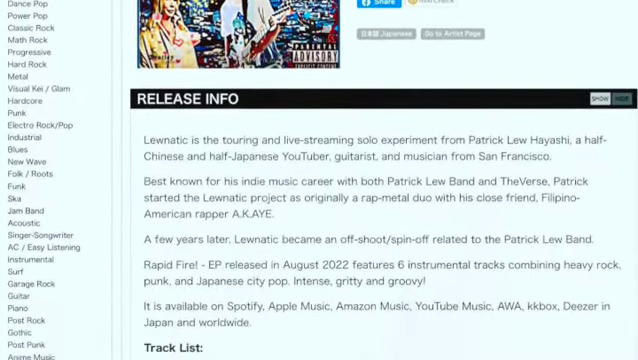